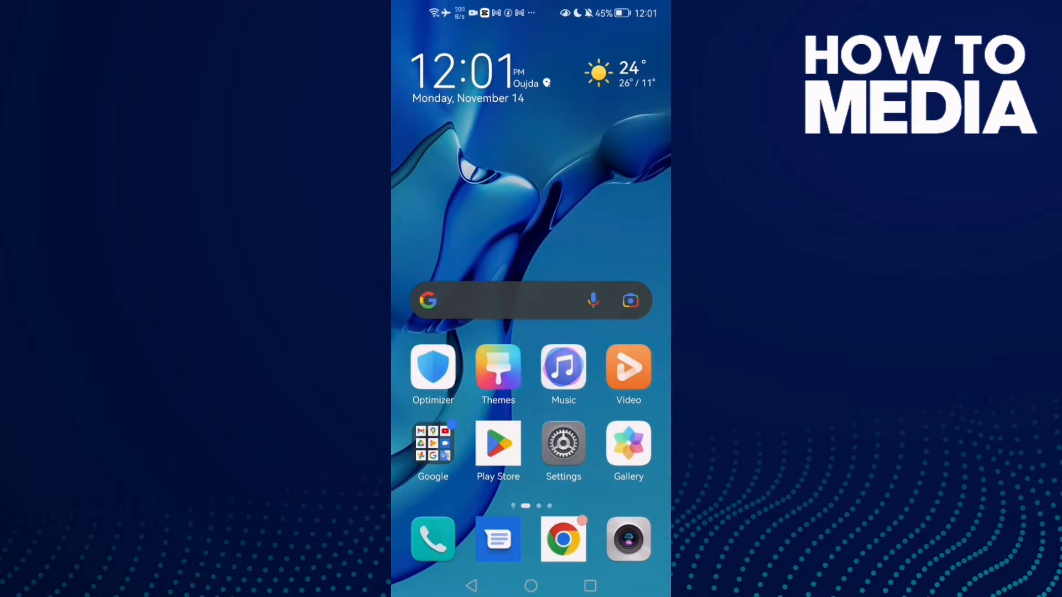
Swipe left to the home screen page showing Messenger, Facebook and Discord
{"action": "scroll", "scroll_direction": "left", "scroll_amount": 3}
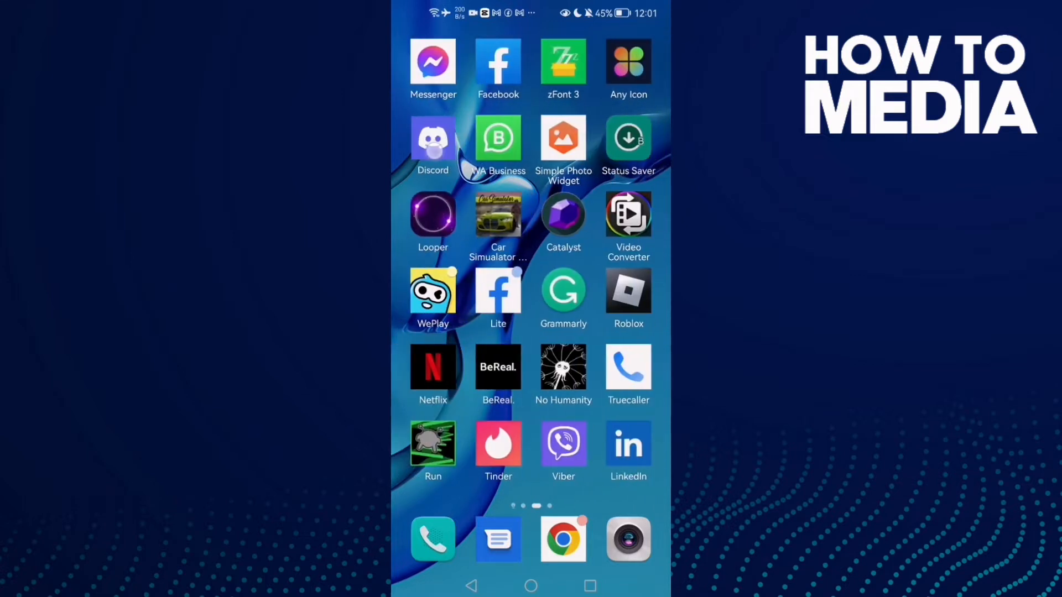
Launch Discord, open user settings and go to the Voice settings page
{"action": "left_click", "coordinate": [433, 138]}
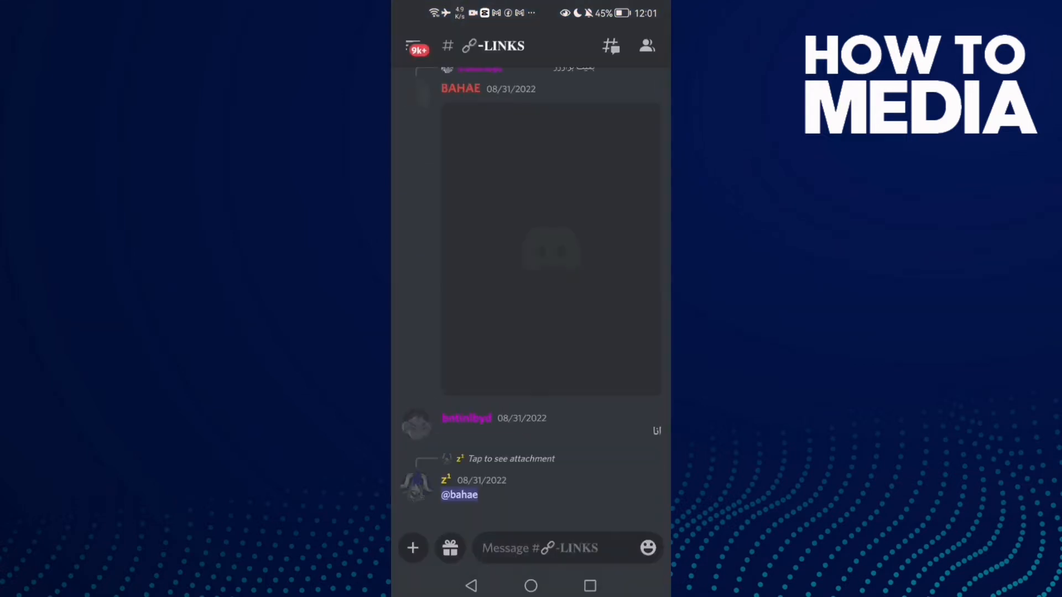
{"action": "left_click", "coordinate": [414, 45]}
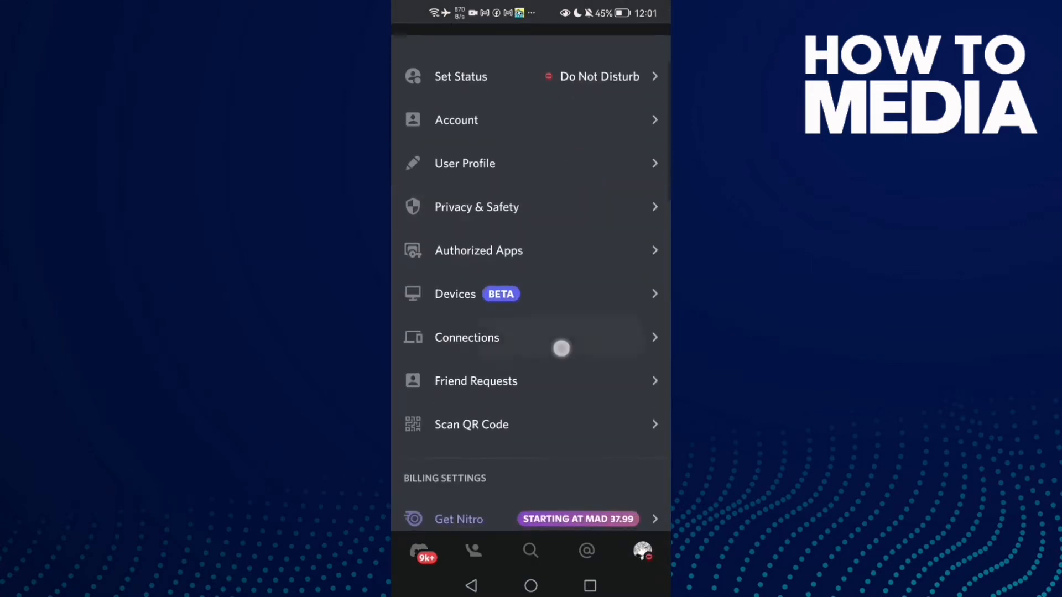
{"action": "scroll", "scroll_direction": "down", "scroll_amount": 3}
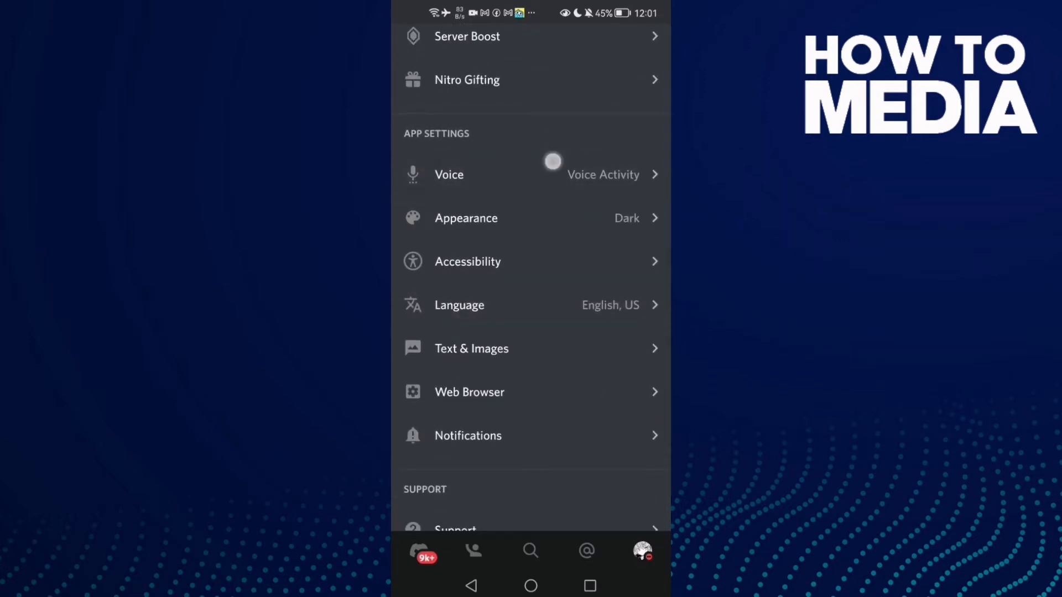
{"action": "left_click", "coordinate": [449, 174]}
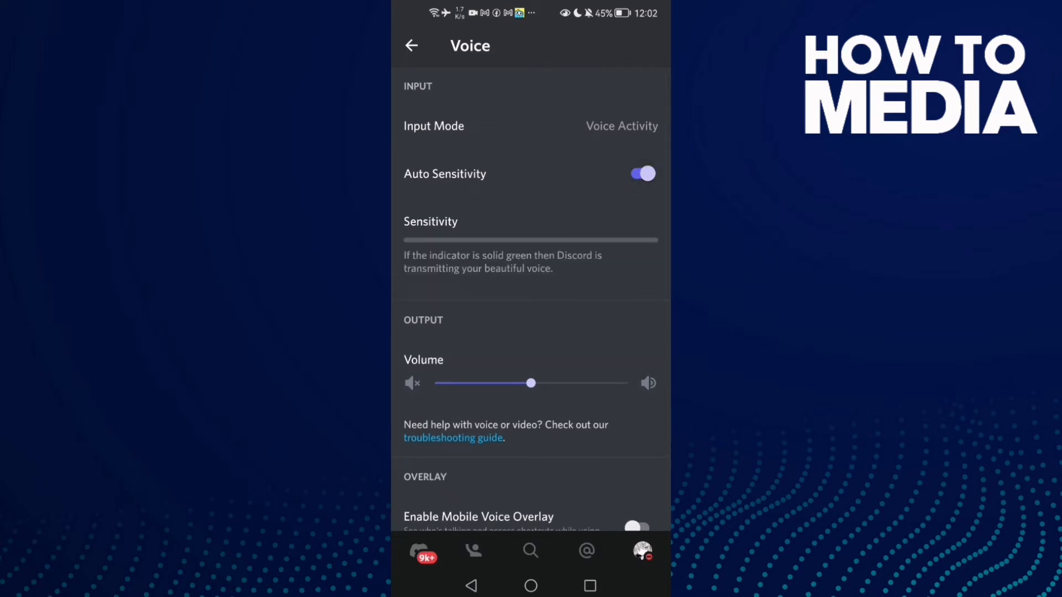
Scroll through Voice settings to confirm Auto Sensitivity, then open Android Settings
{"action": "scroll", "scroll_direction": "down", "scroll_amount": 3}
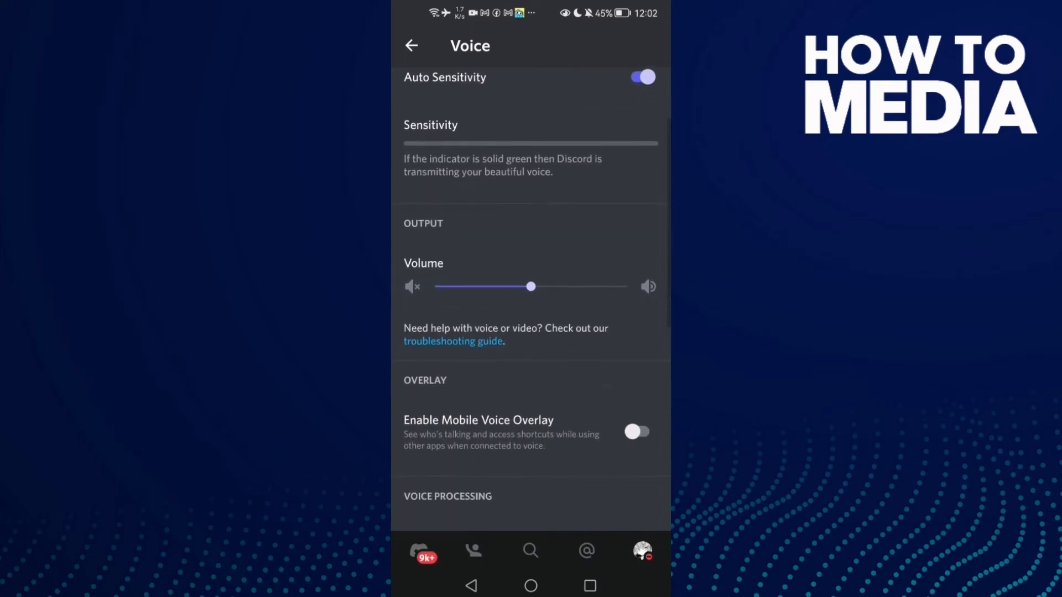
{"action": "scroll", "scroll_direction": "down", "scroll_amount": 3}
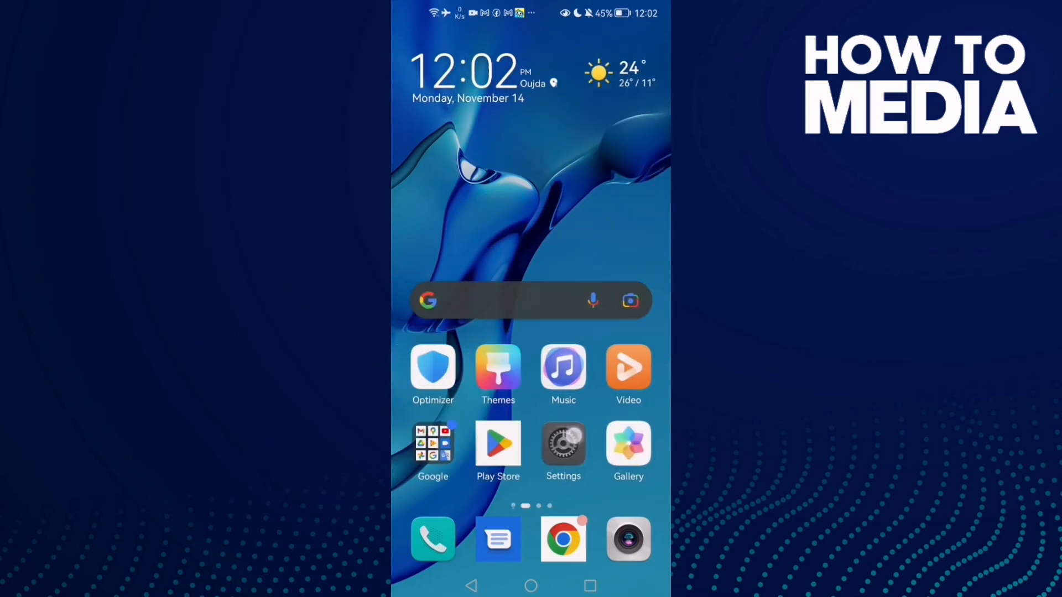
{"action": "left_click", "coordinate": [563, 447]}
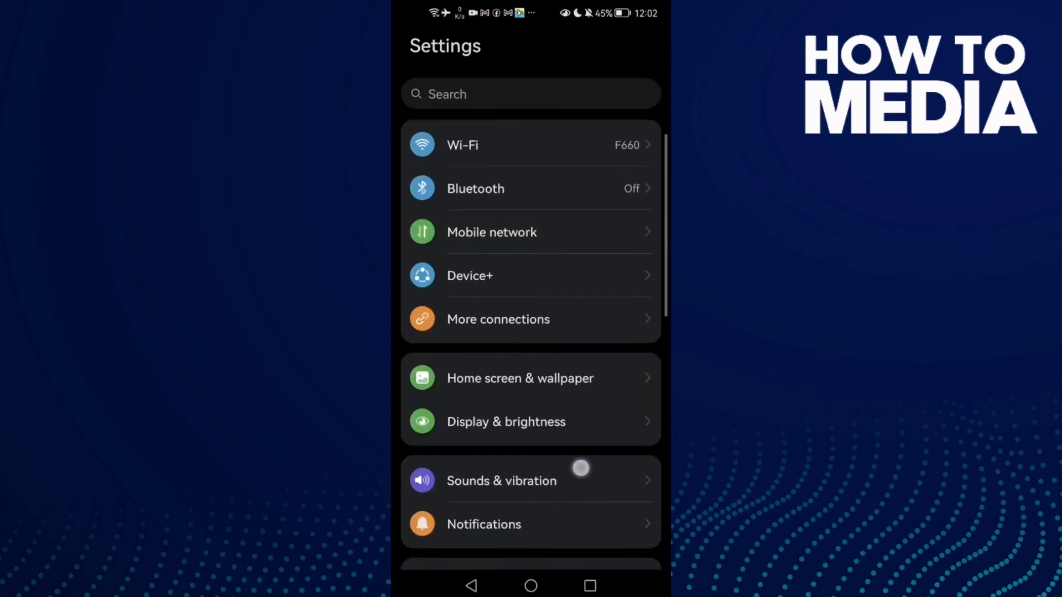